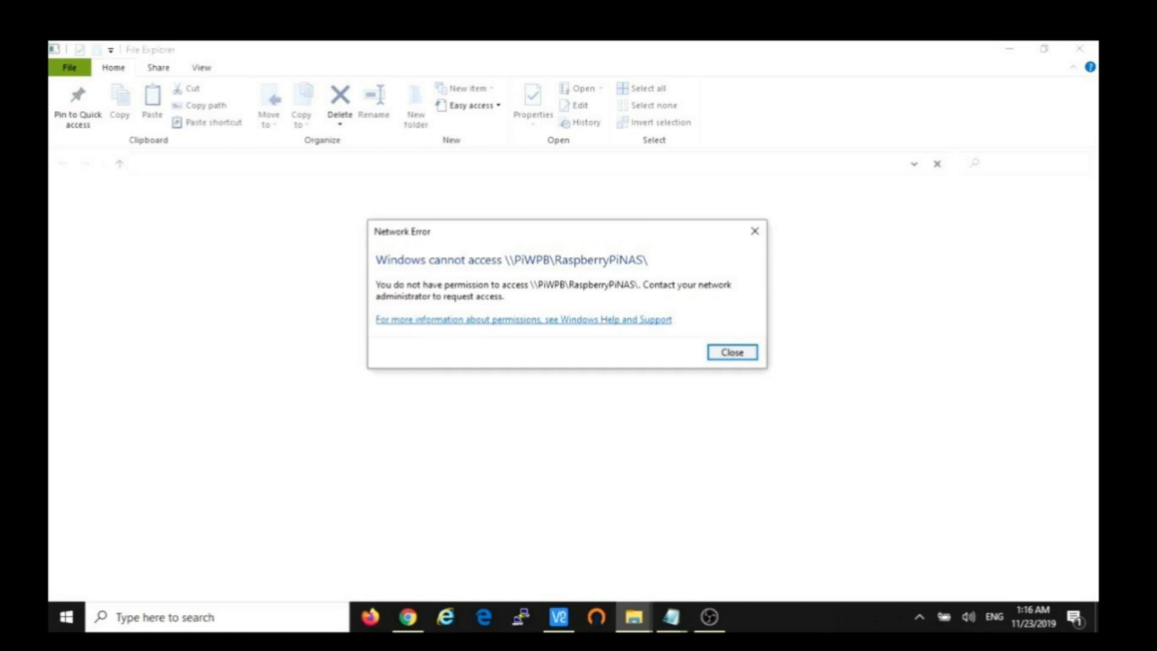
# - Dismiss the permission error and retry mapping the Pi share as drive Z:
pyautogui.click(732, 352)
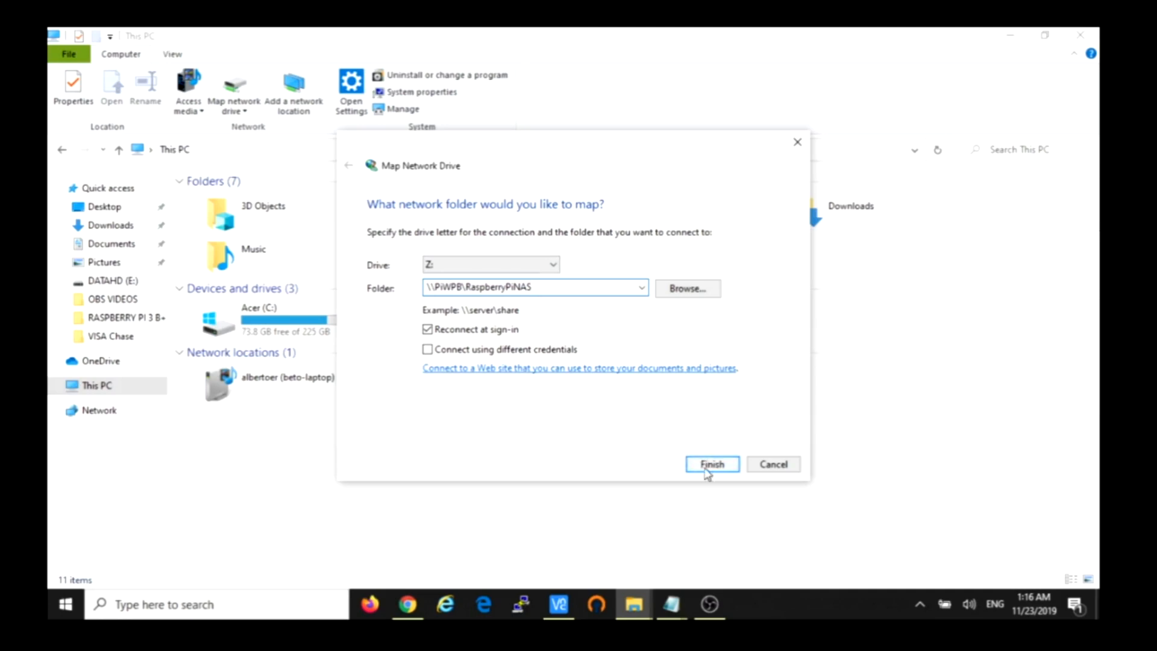
pyautogui.click(711, 463)
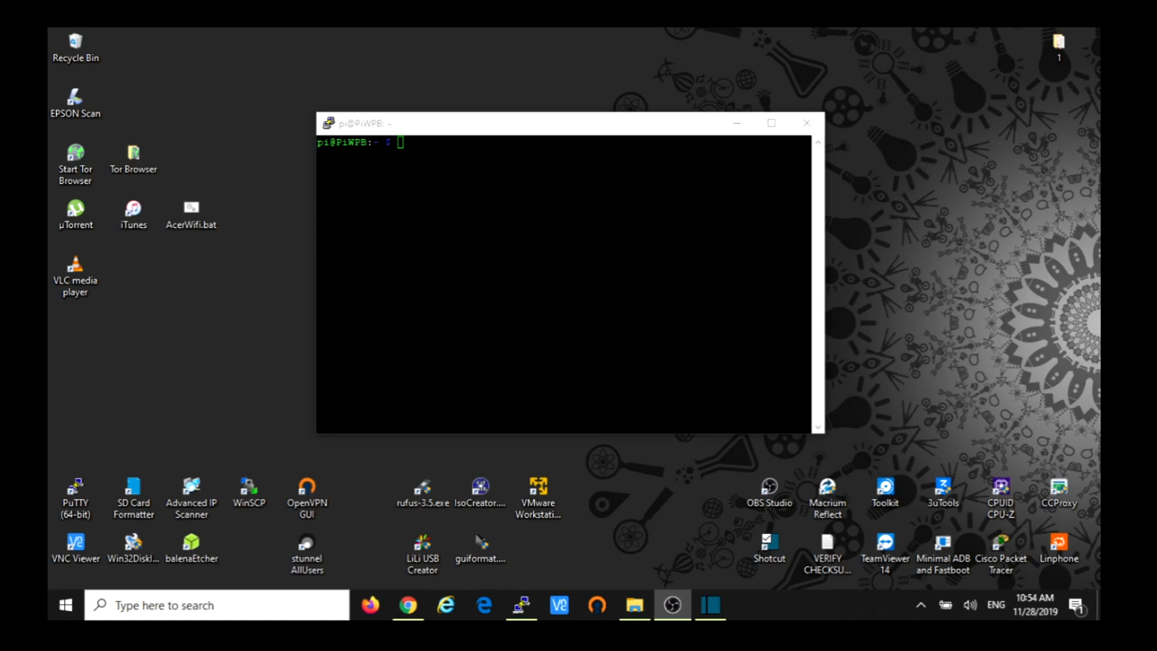
# - Run sudo nano /etc/samba/smb.conf to edit the Samba configuration as administrator
pyautogui.write('sudo')
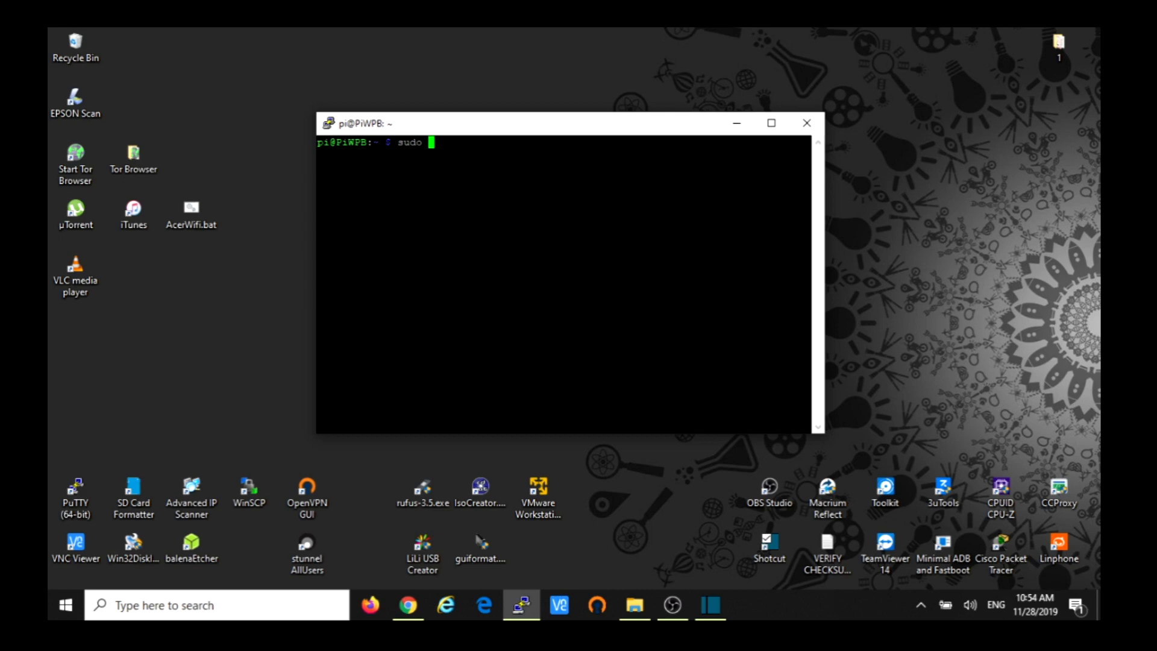
pyautogui.write('nan')
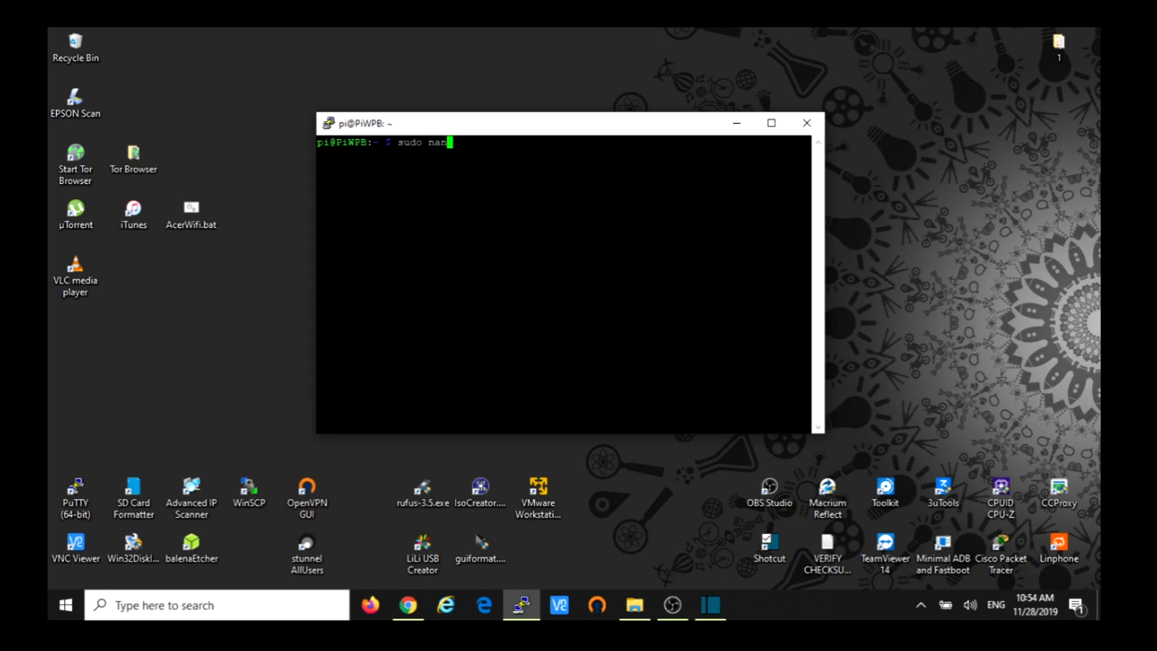
pyautogui.write('o')
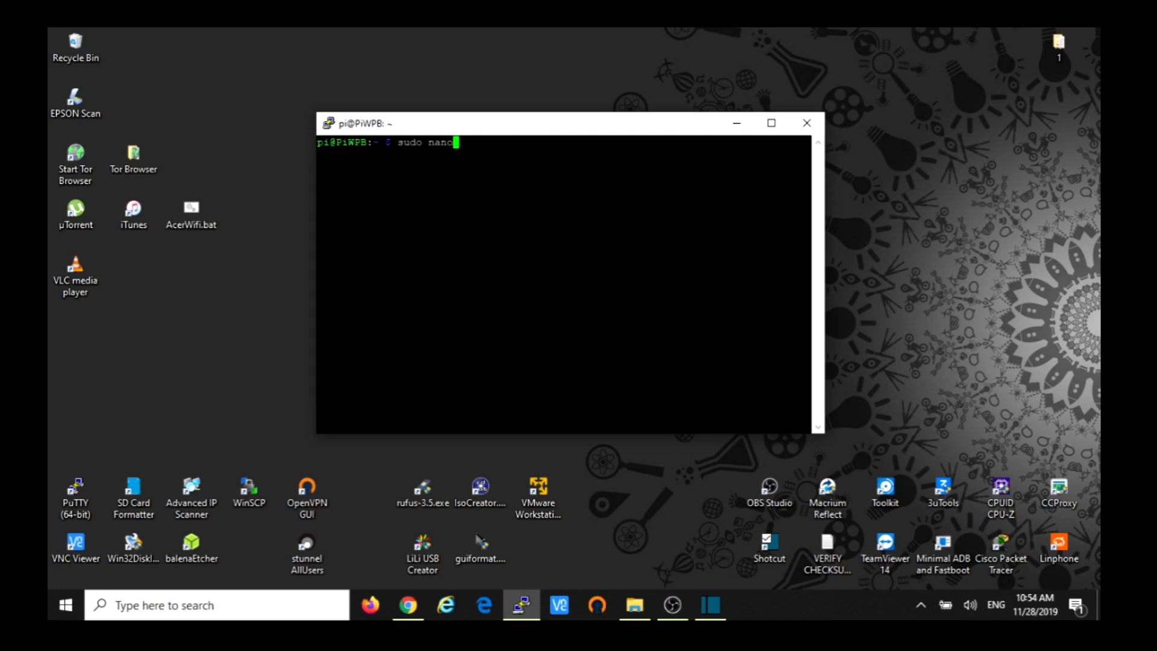
pyautogui.write('/etc')
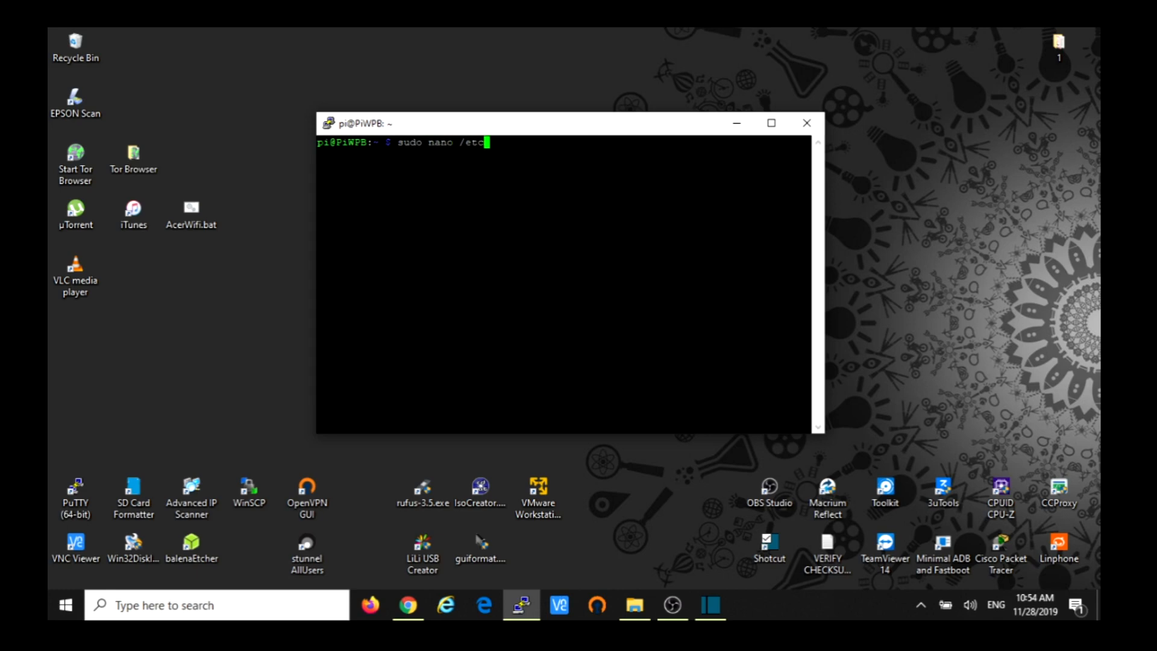
pyautogui.write('/samba')
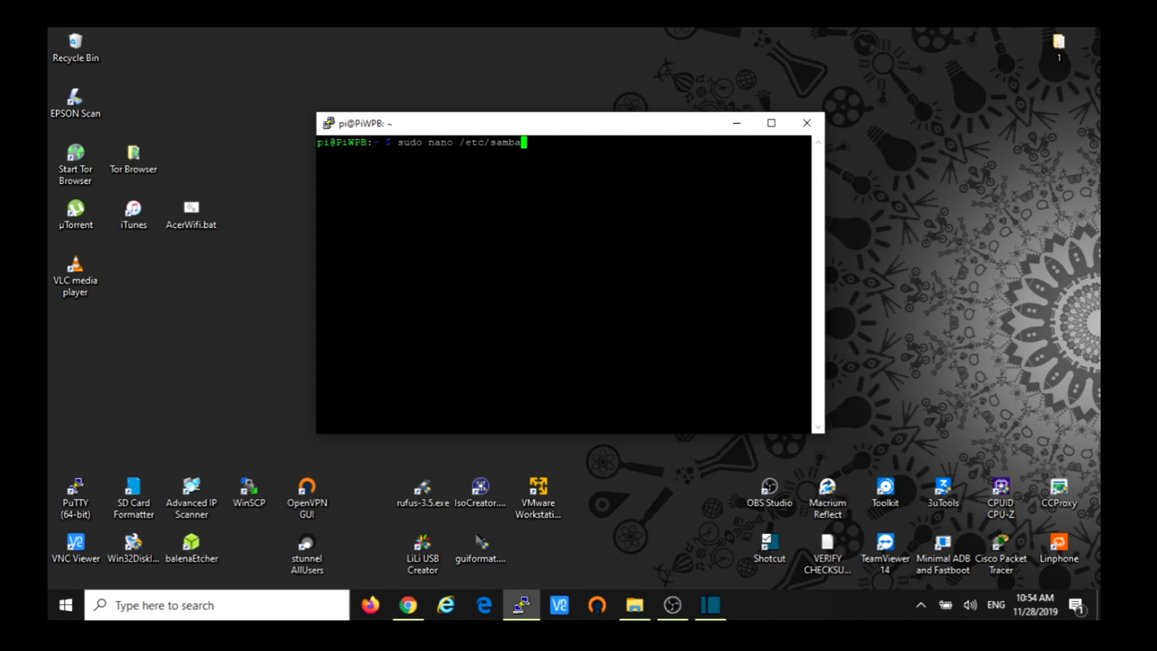
pyautogui.write('/smb')
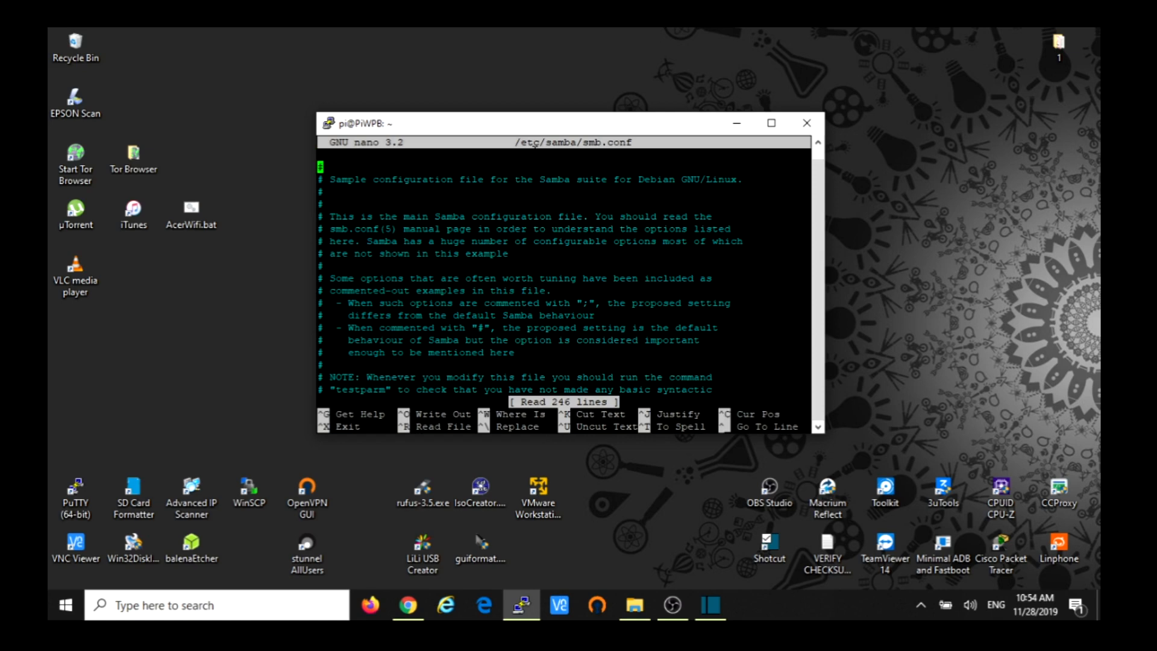
# - Review the [RaspberryPiNAS] section (path /media/pi/, writeable, public, guest ok) and exit nano
pyautogui.press('Down')
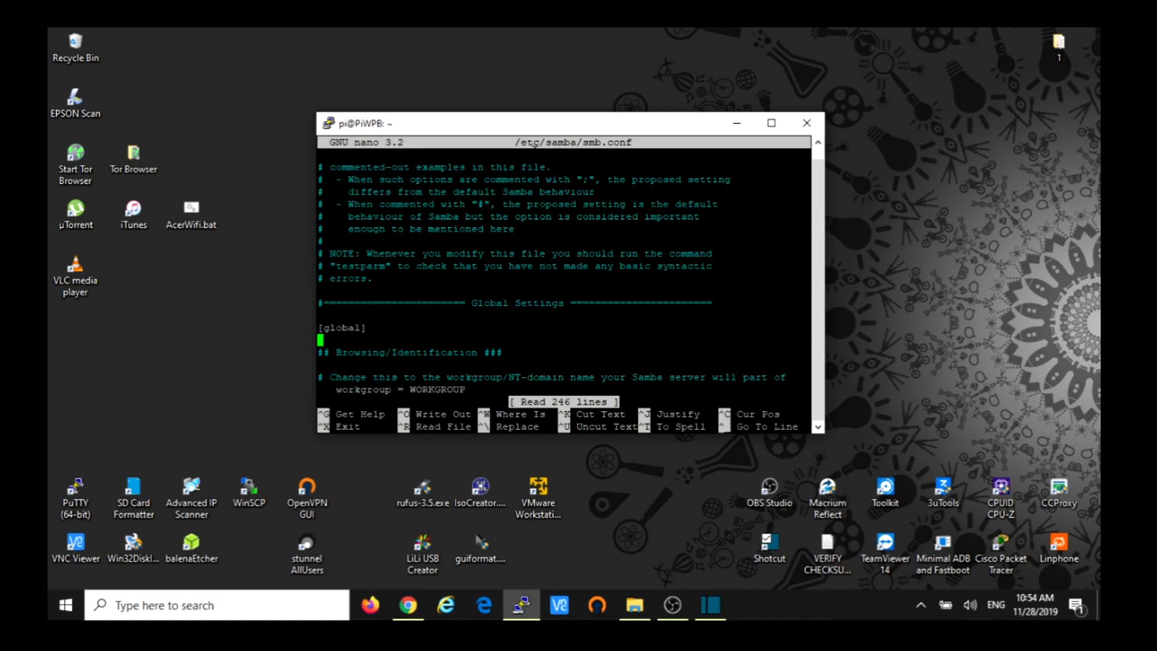
pyautogui.scroll(-3)
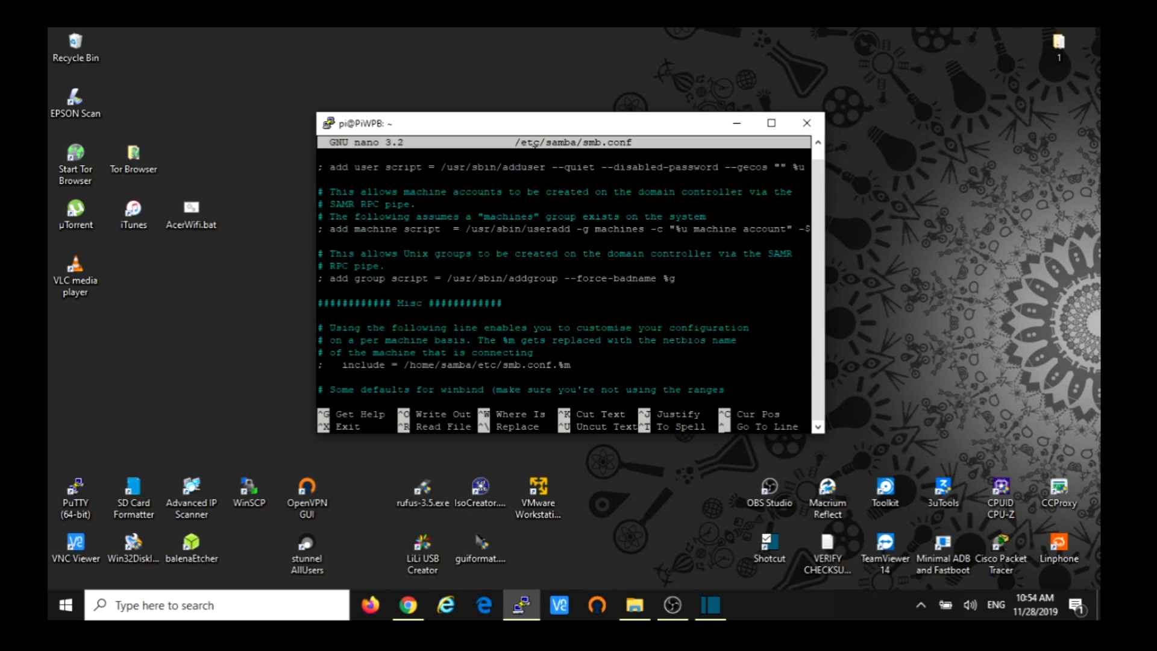
pyautogui.scroll(-3)
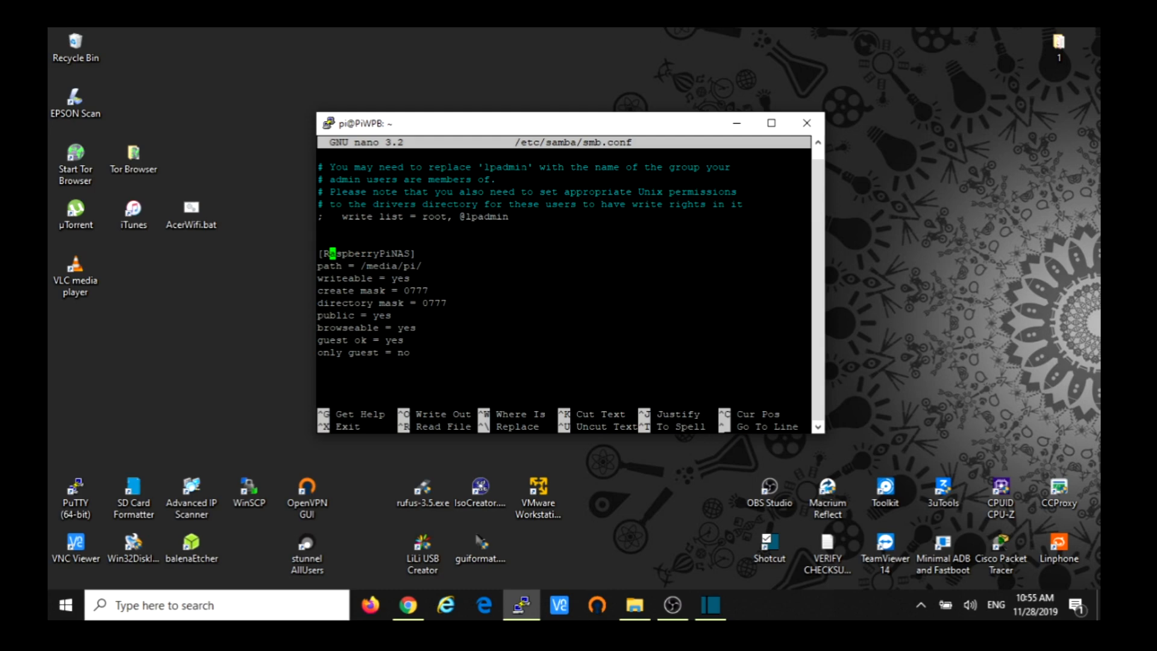
pyautogui.press('down')
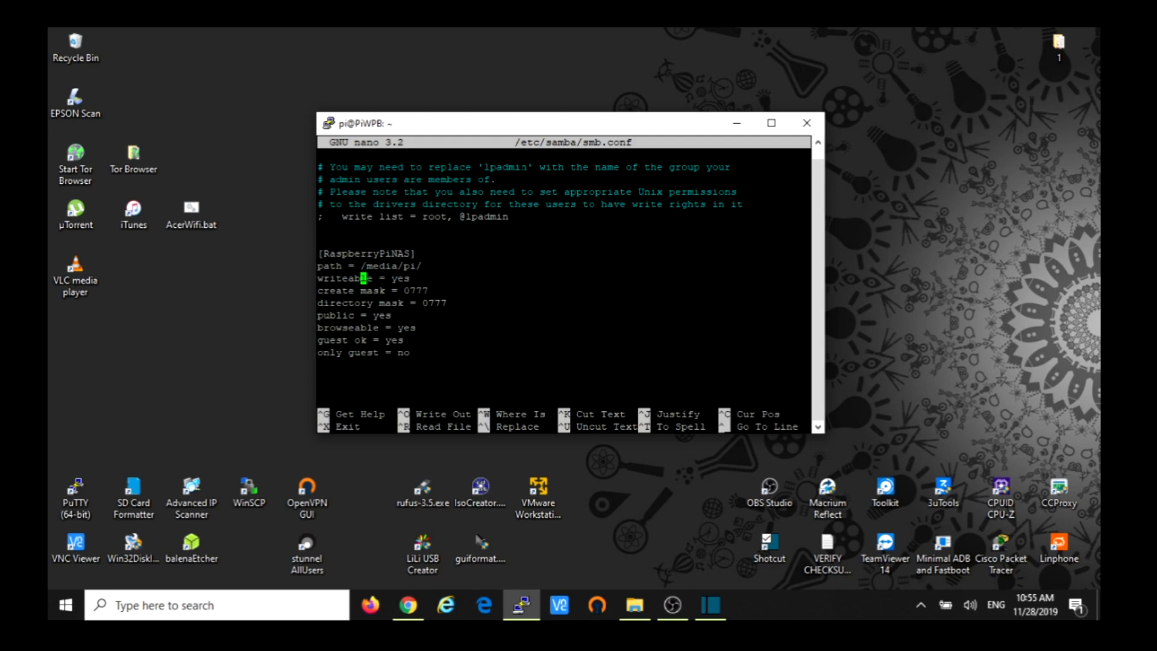
pyautogui.press('ctrl+x')
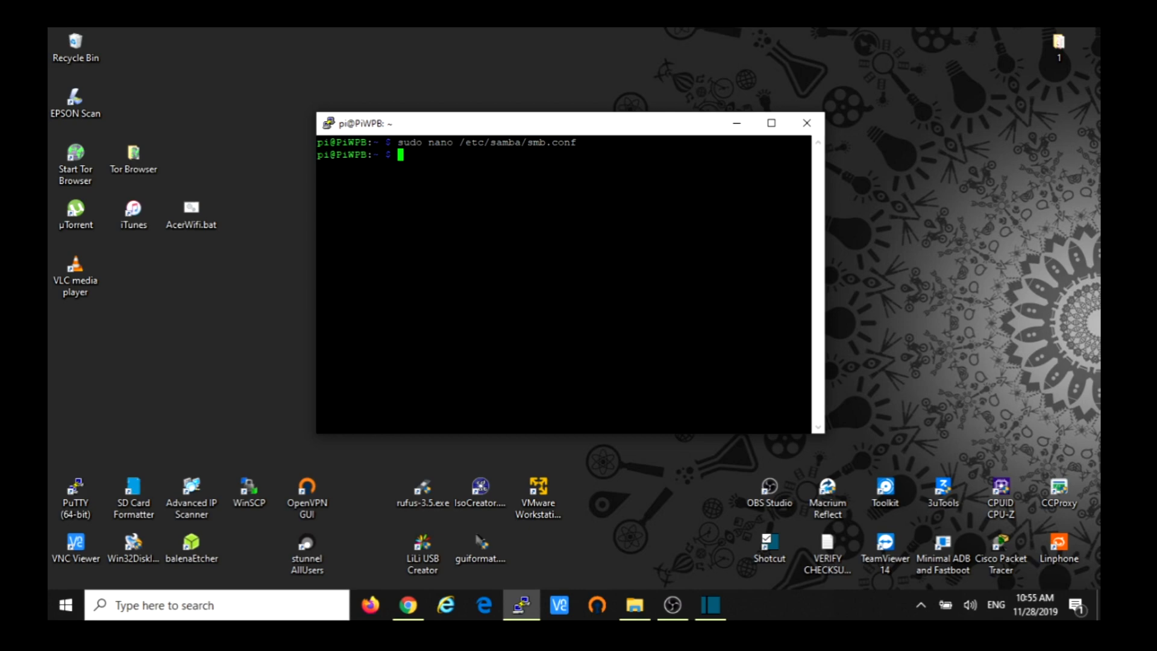
# - Run sudo chmod 777 /media/pi/ and bring File Explorer forward
pyautogui.write('sudo nano /etc/samba/smb.conf')
pyautogui.write('sudo chmod 777 /media/pi/')
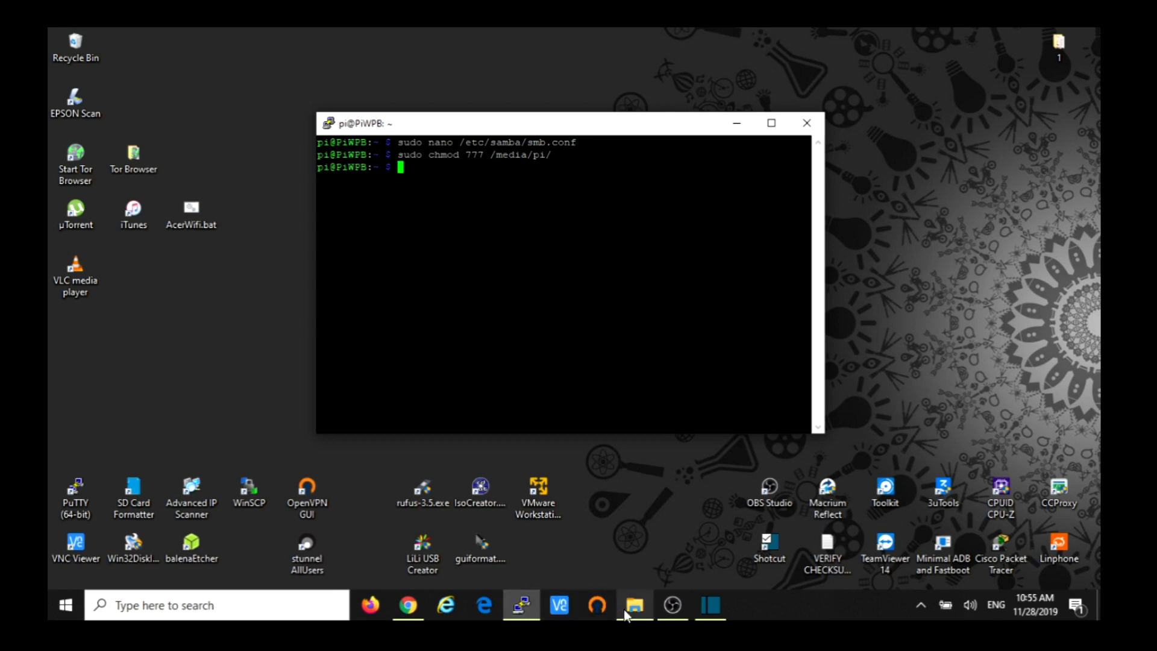
pyautogui.click(633, 604)
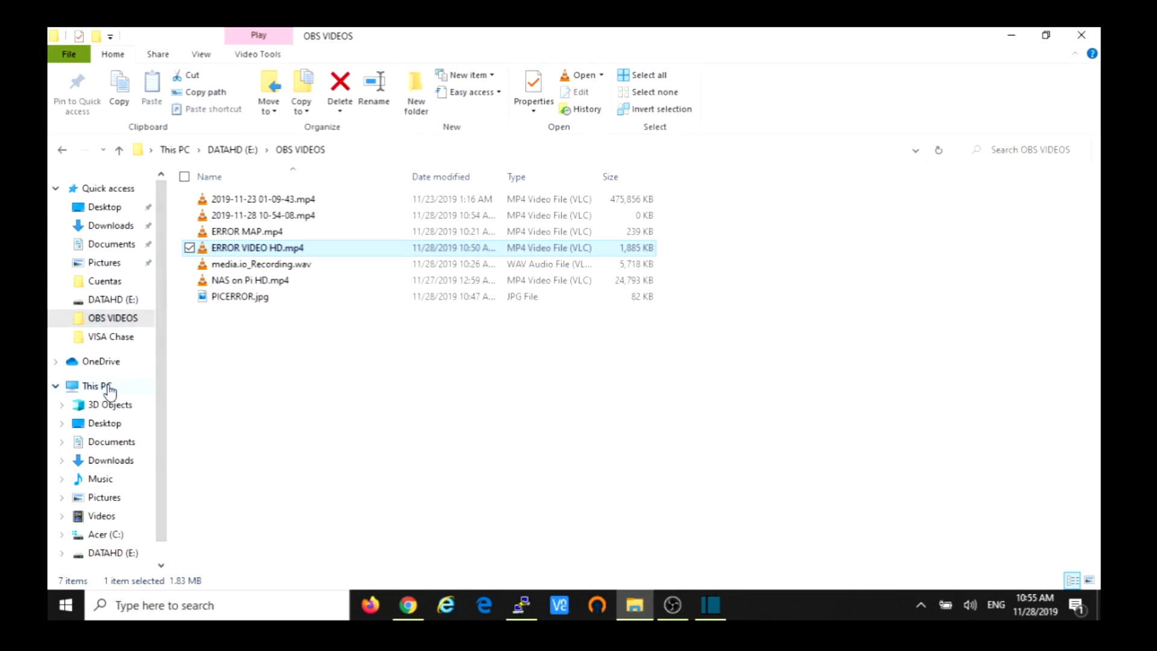
# - Map \\PiWPB\RaspberryPiNAS as drive Z: and open it to show the Seagate1T folder
pyautogui.click(91, 386)
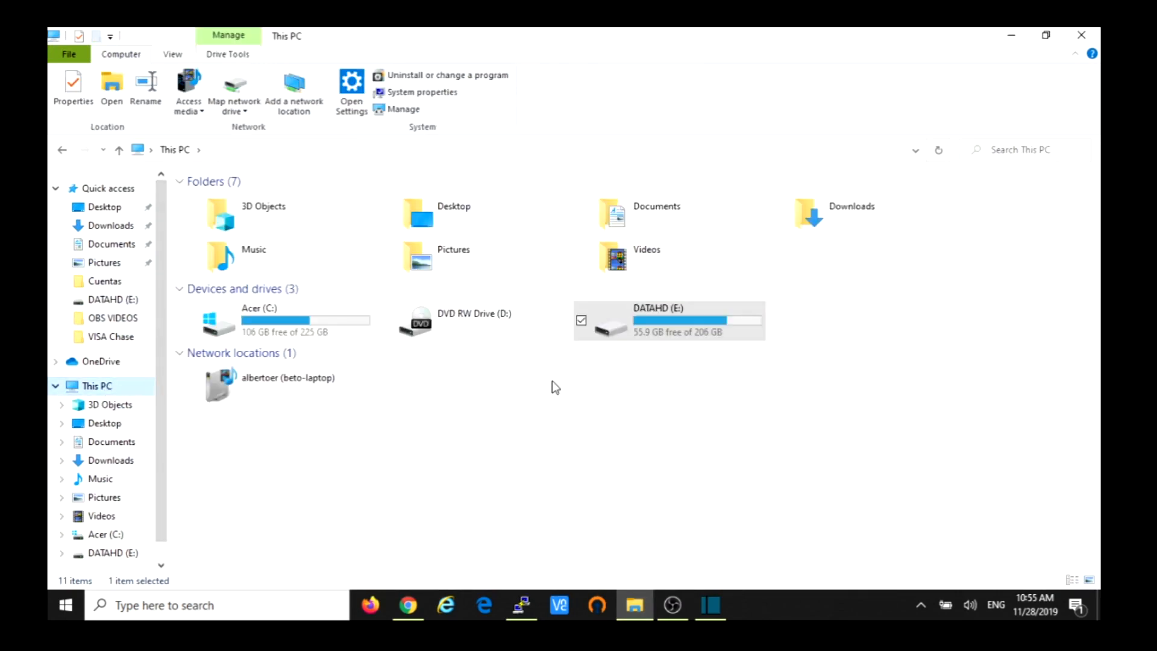
pyautogui.click(233, 88)
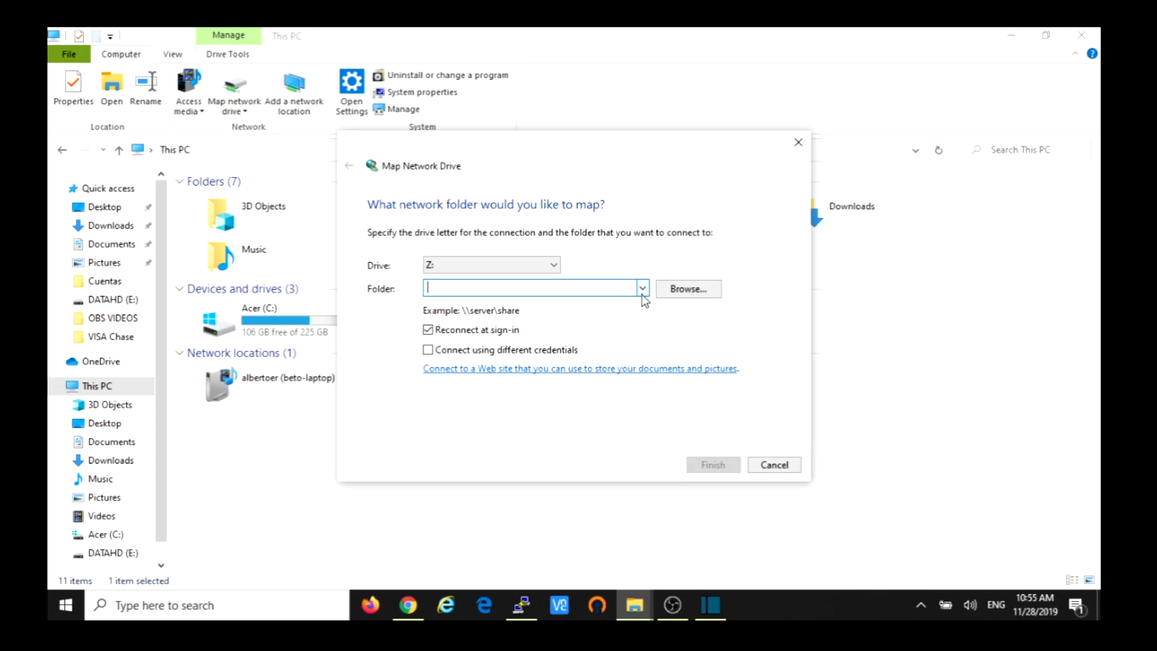
pyautogui.write('\\\\PiWPB\\RaspberryPiNAS')
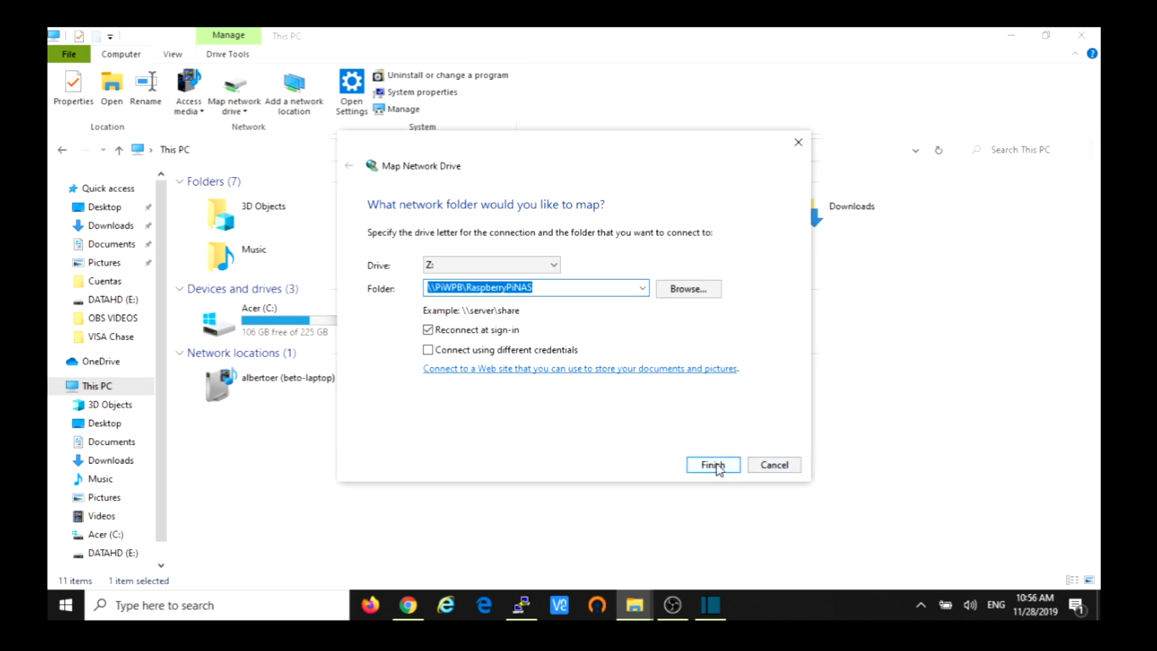
pyautogui.click(713, 465)
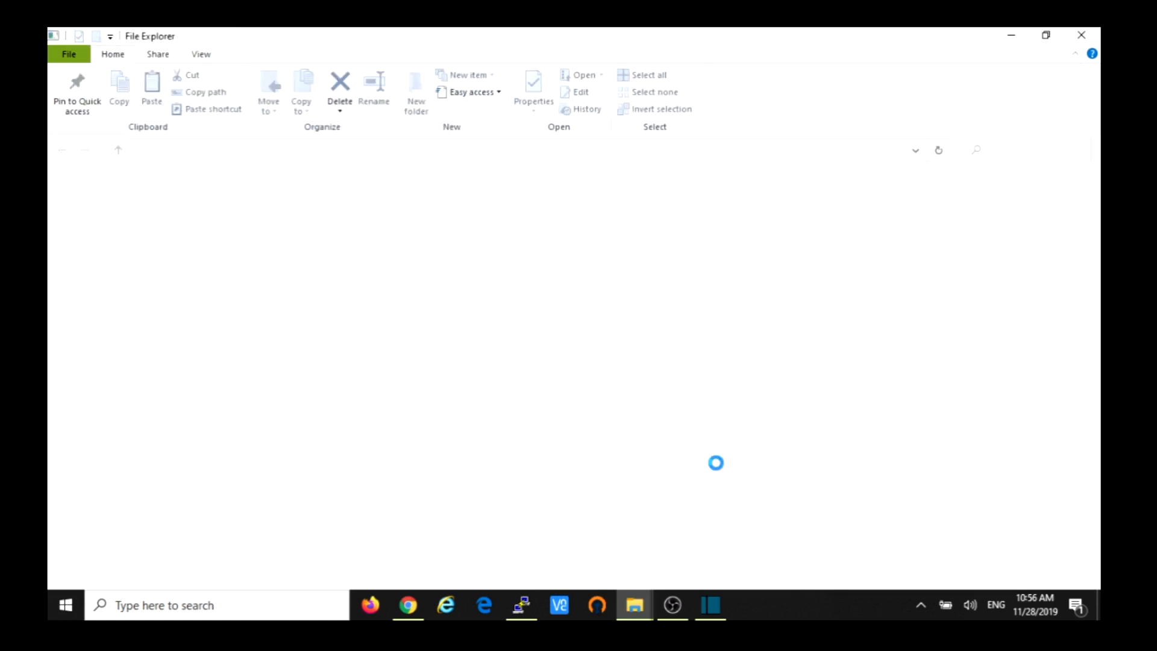
pyautogui.click(146, 542)
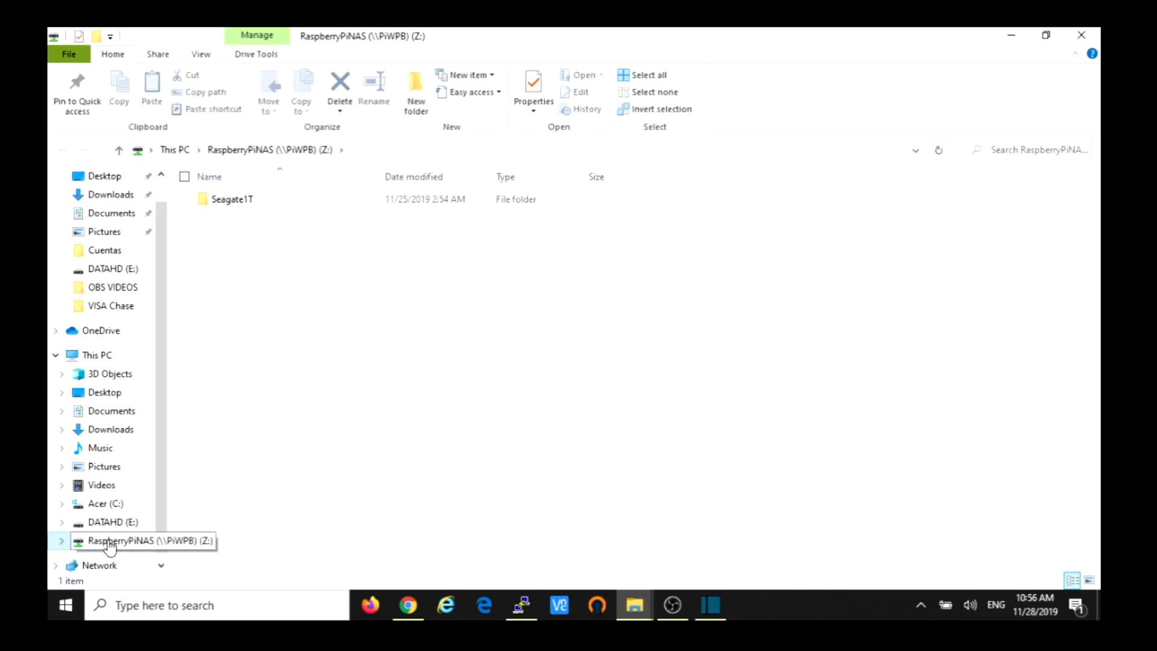
pyautogui.moveTo(120, 550)
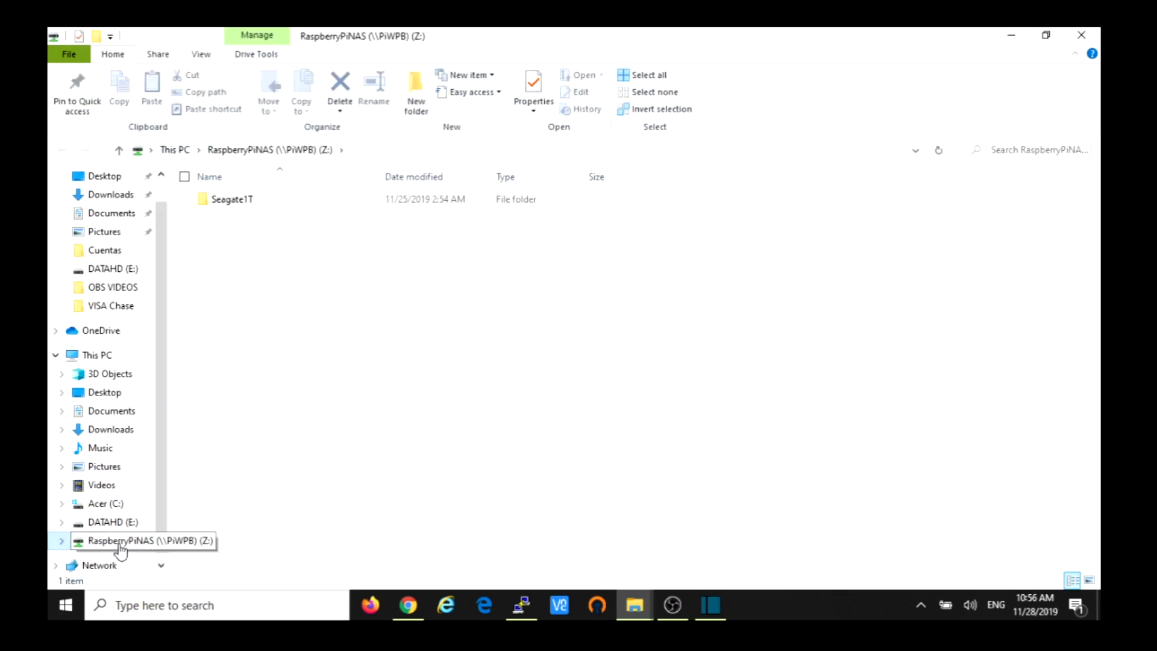